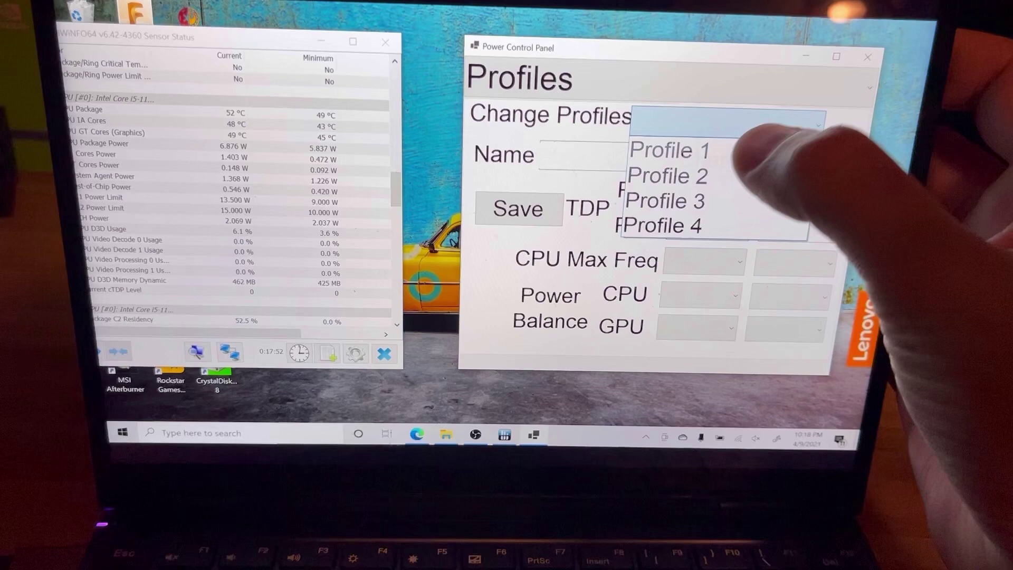
# Step: Load Profile 1 into the profile editor from the Change Profiles list
pyautogui.click(671, 150)
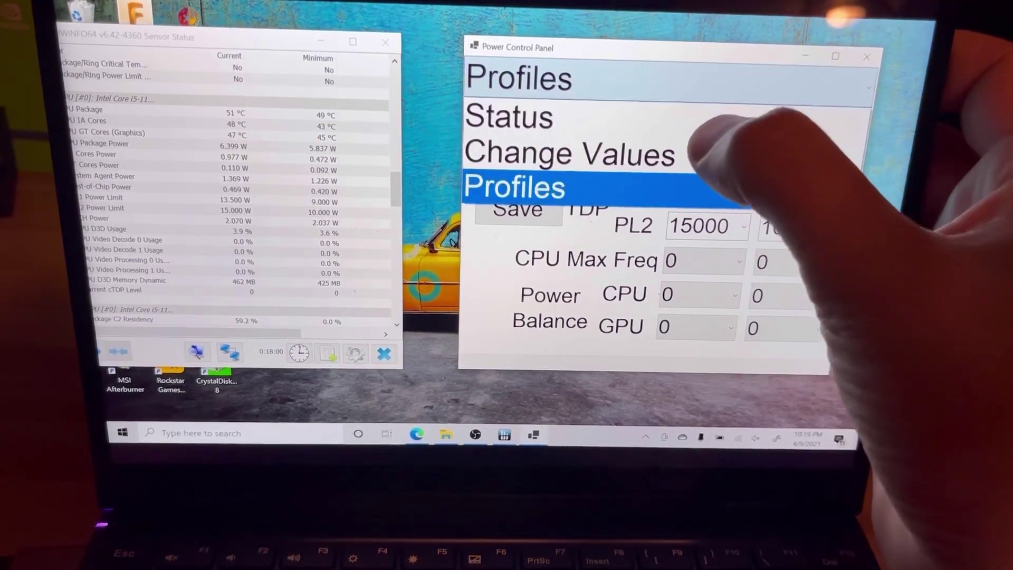
pyautogui.click(509, 118)
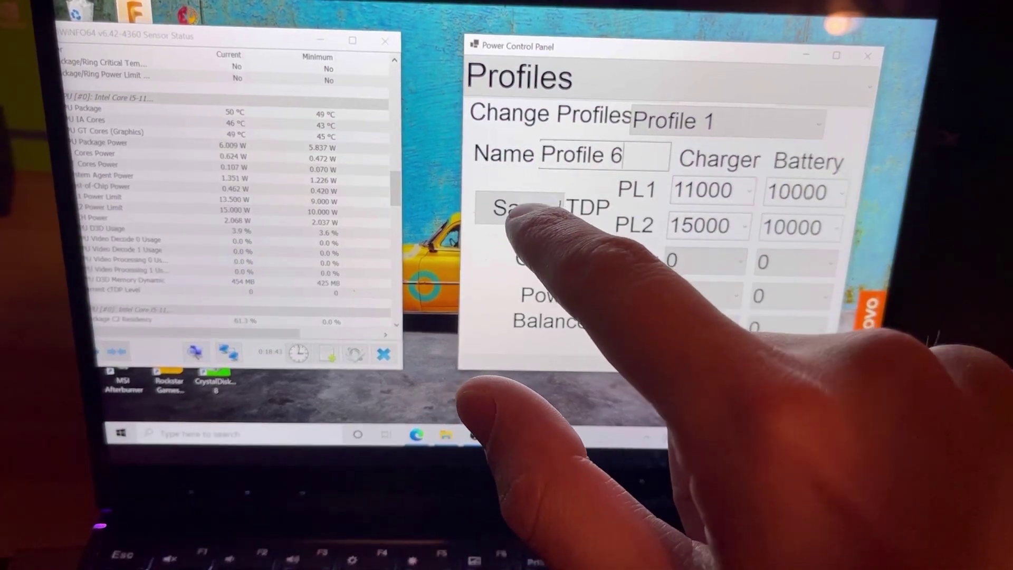
# Step: Save the settings as Profile 6 with charger PL1 11000 and apply it
pyautogui.click(512, 219)
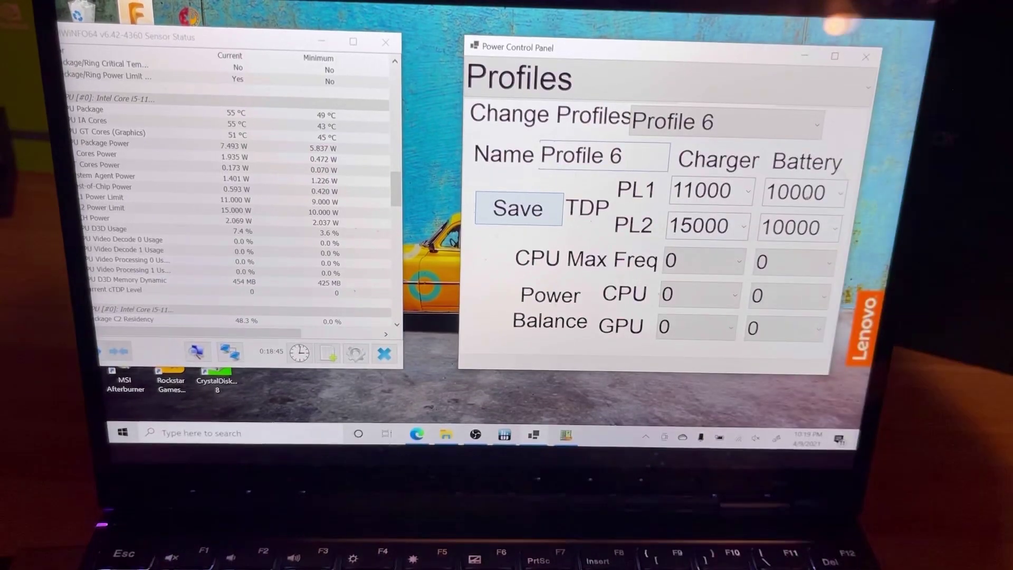